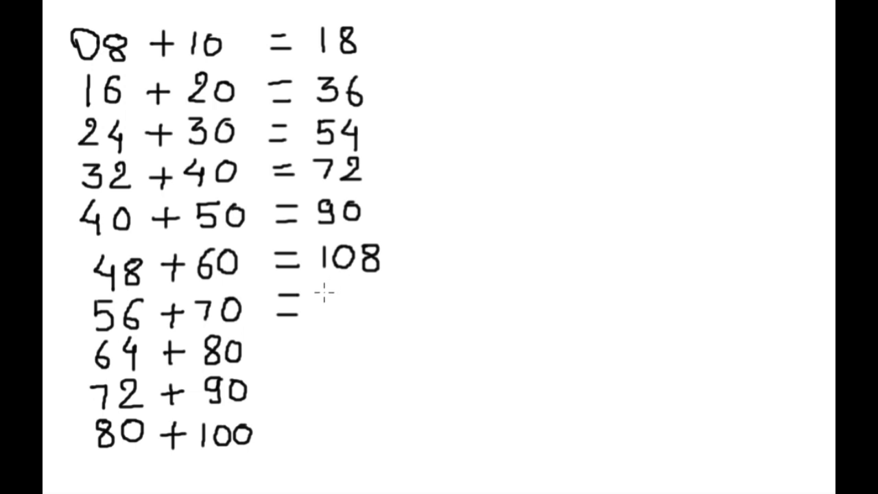
Write the answer 126 after the equals sign in the 56 + 70 row.
text(126)
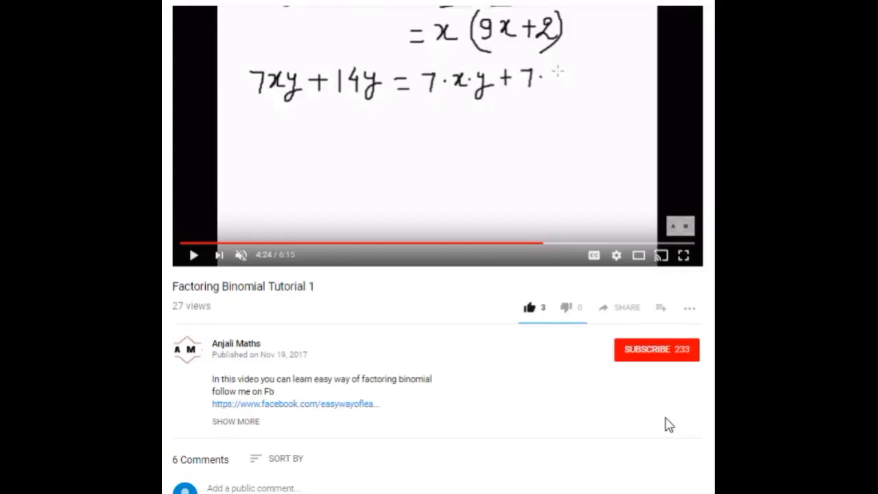
Subscribe to the Anjali Maths channel, raising its subscriber count to 234.
click(656, 350)
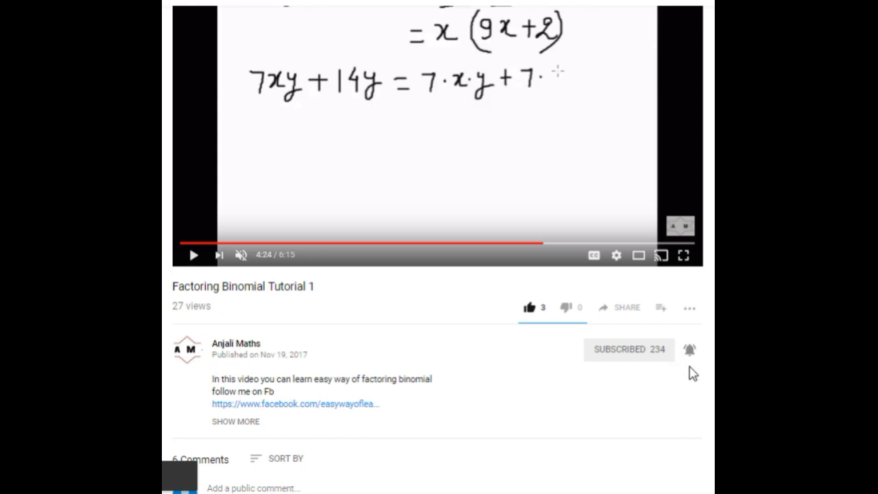
mouse_move(653, 403)
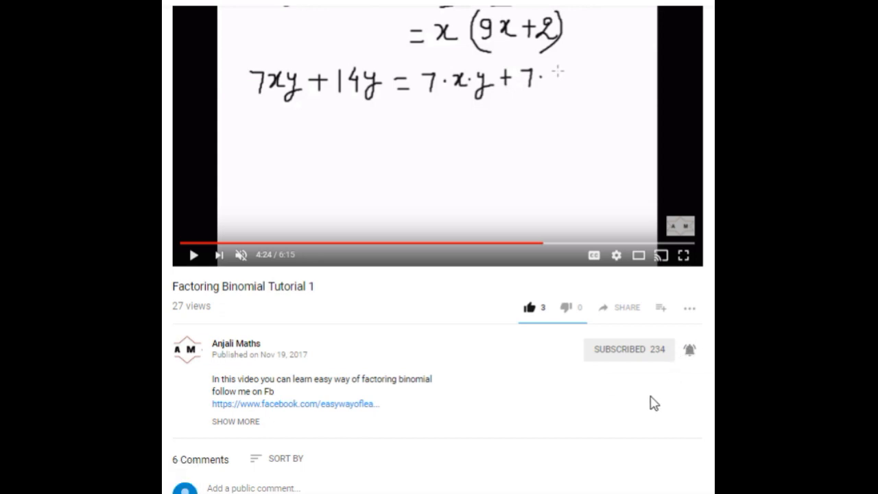